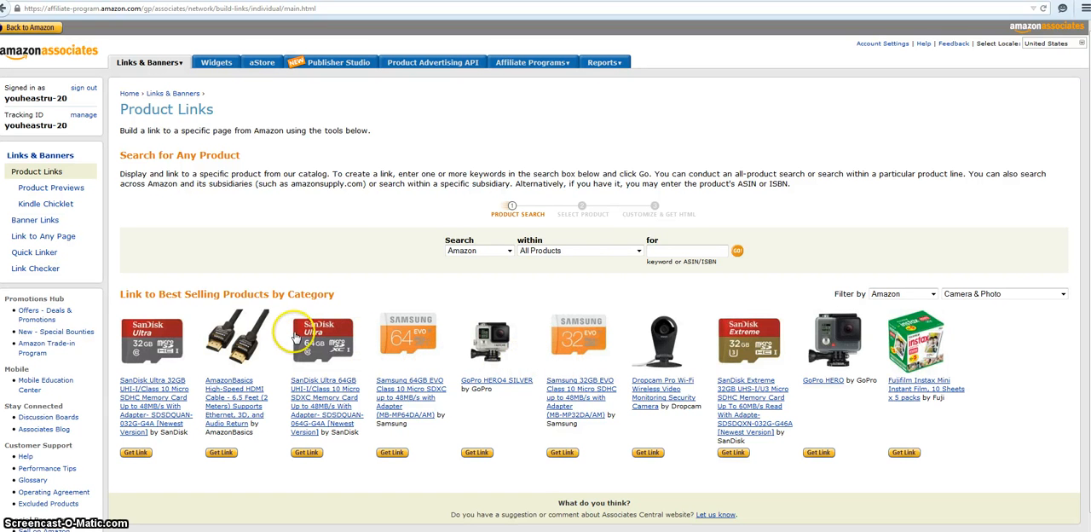
mouse_move(753, 111)
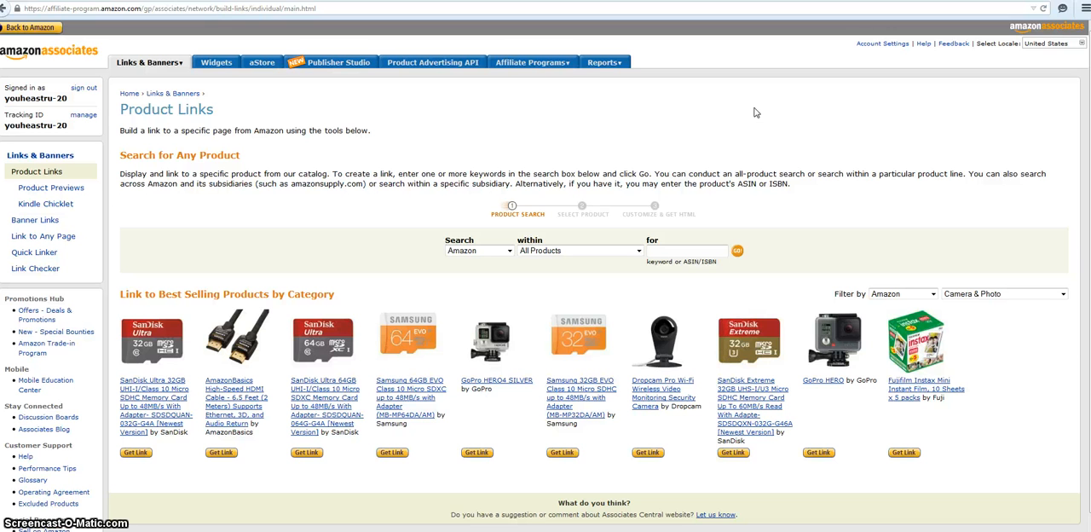
- Browse the link-building options menu in Associates Central without choosing one
click(147, 61)
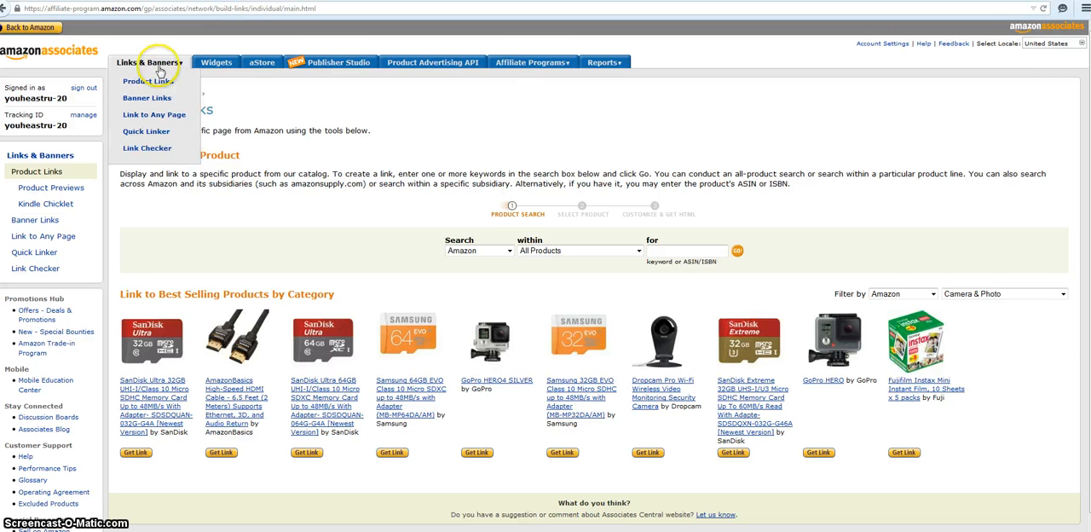
click(147, 80)
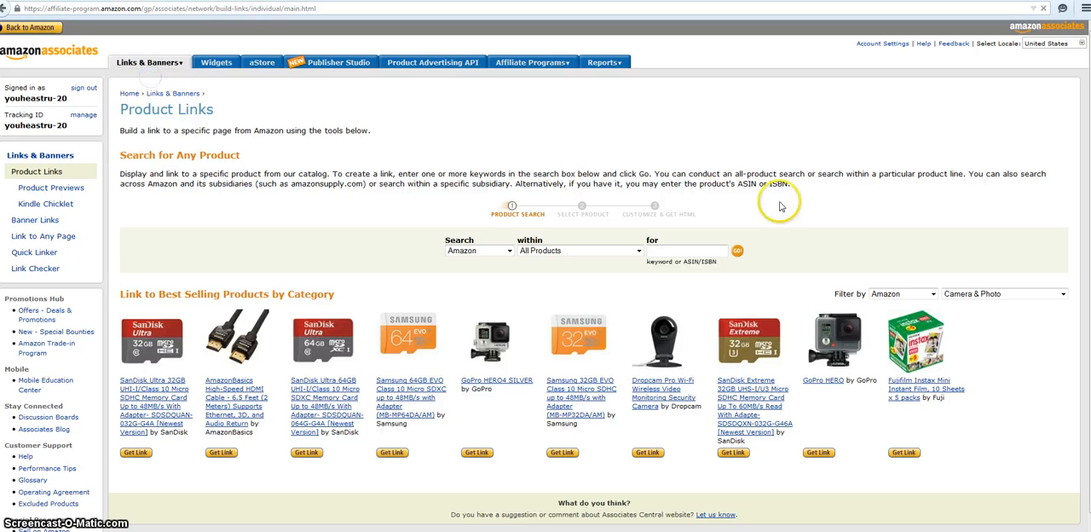
scroll(down, 3)
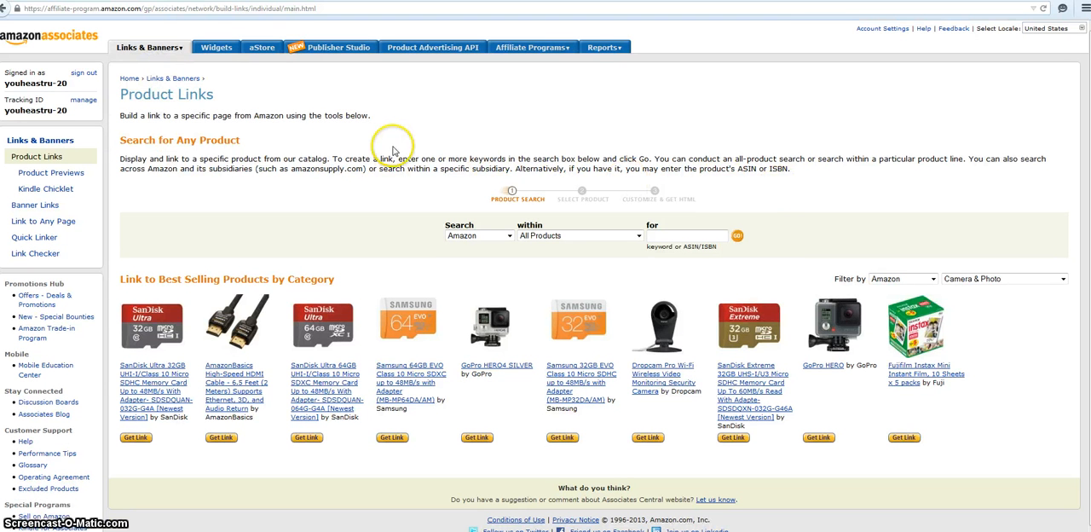
mouse_move(428, 163)
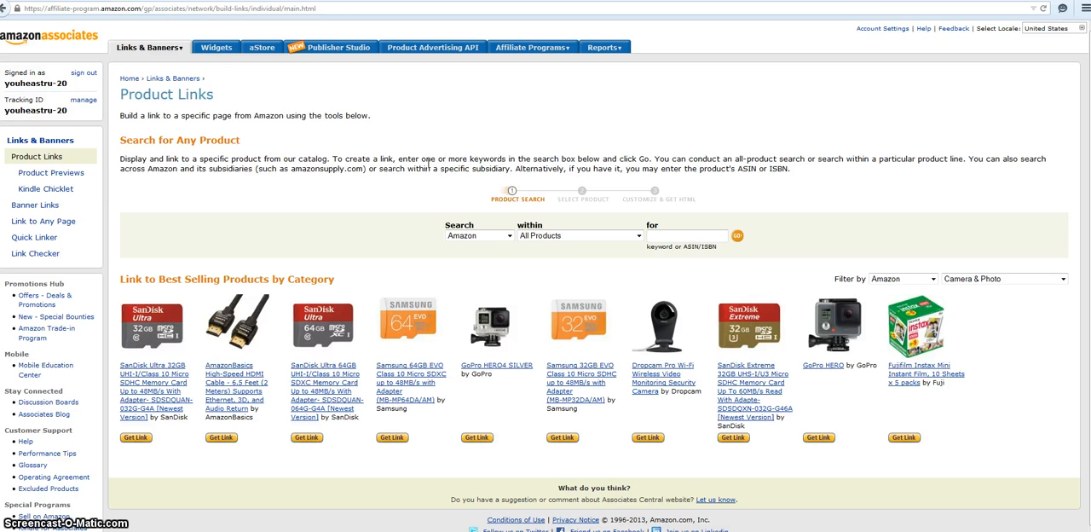
click(147, 48)
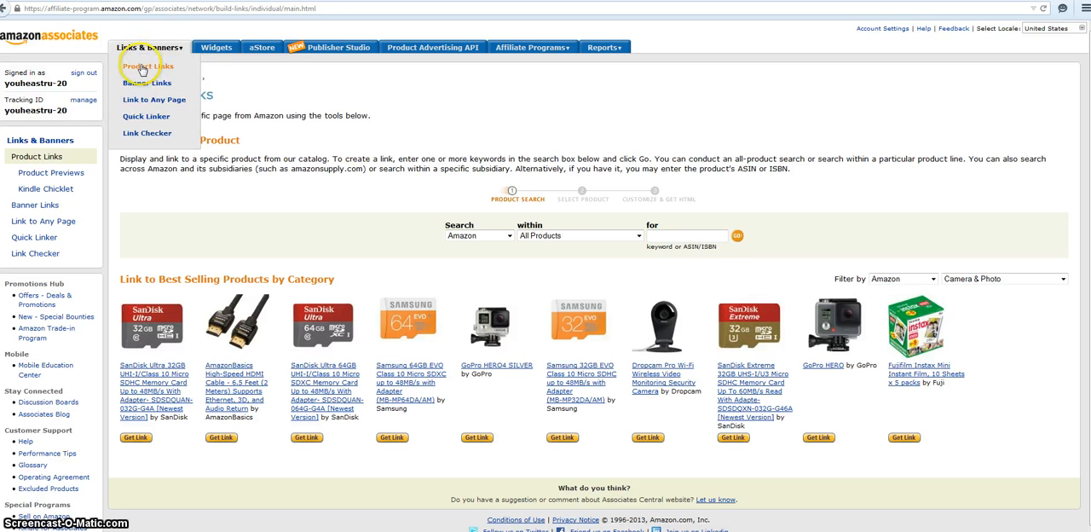
click(148, 67)
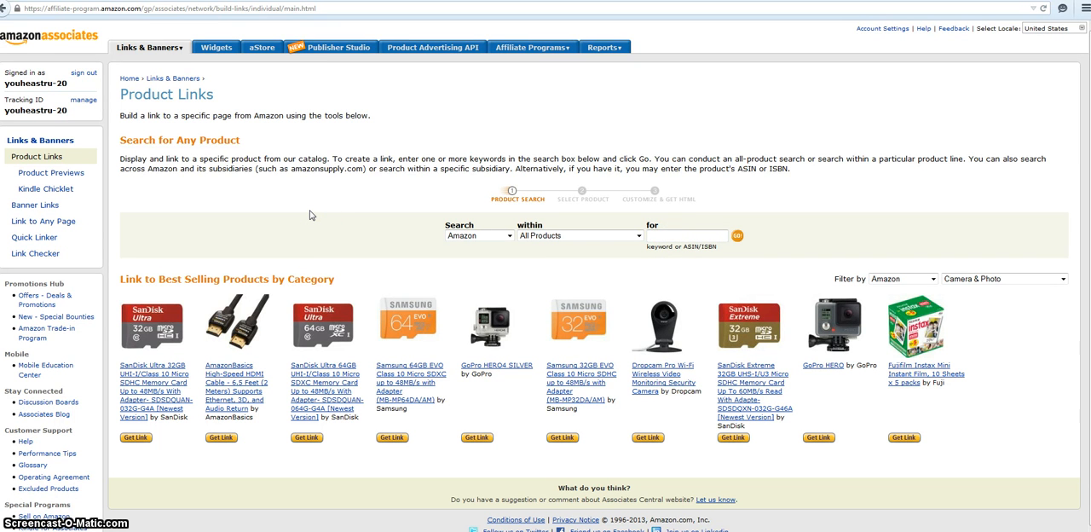
- Search the catalog for 'salt block cooking' via the suggestion, returning 423 results
click(682, 235)
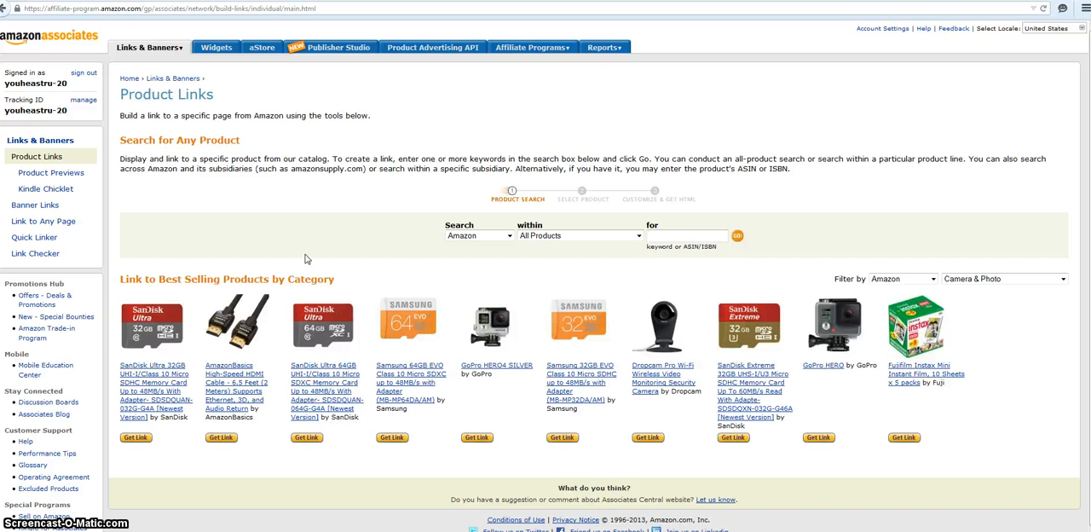
text(s)
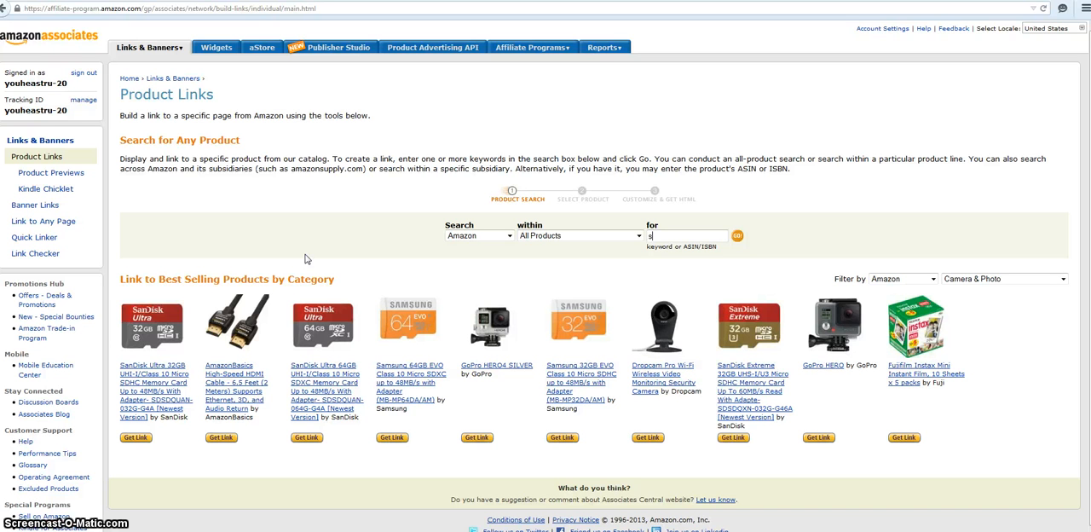
text(salt block)
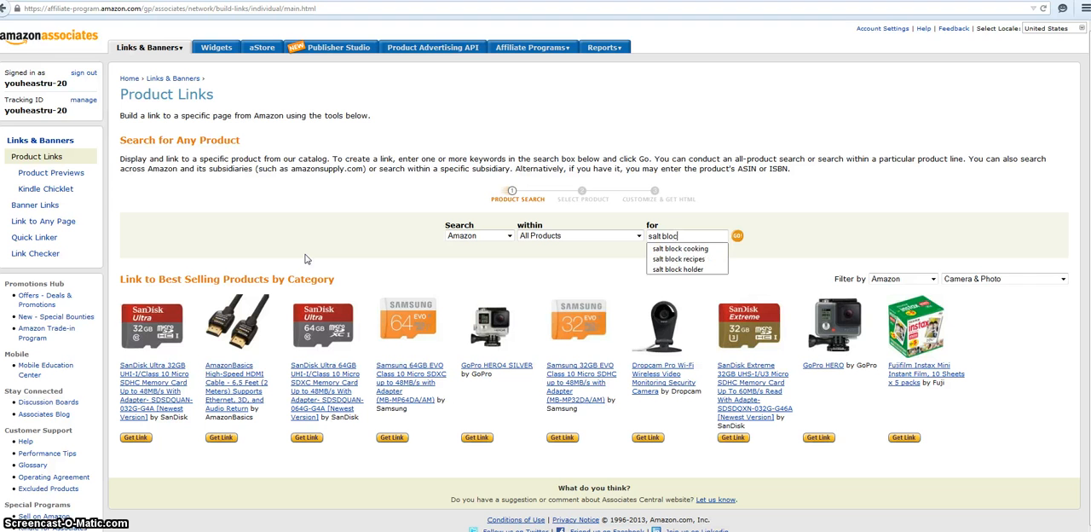
click(663, 249)
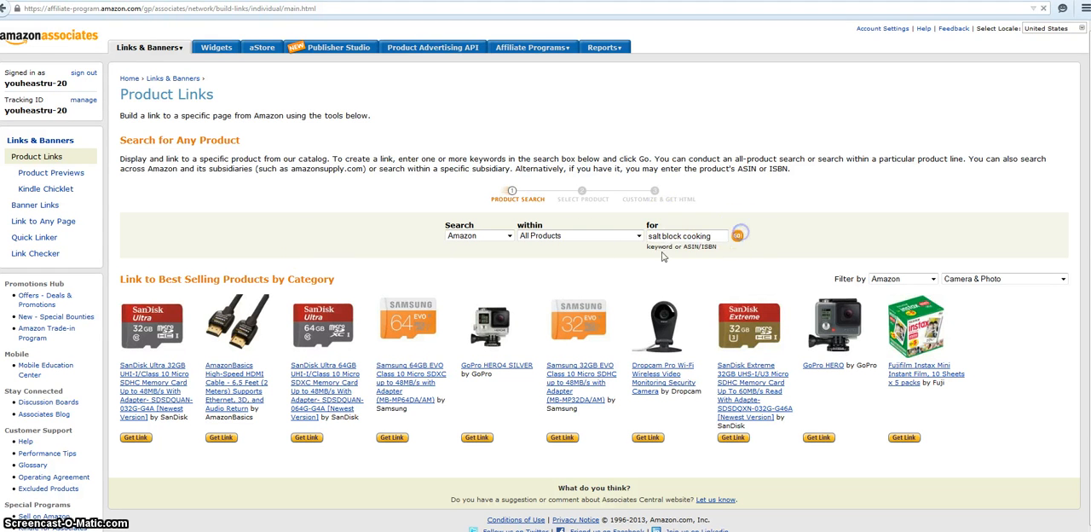
click(736, 235)
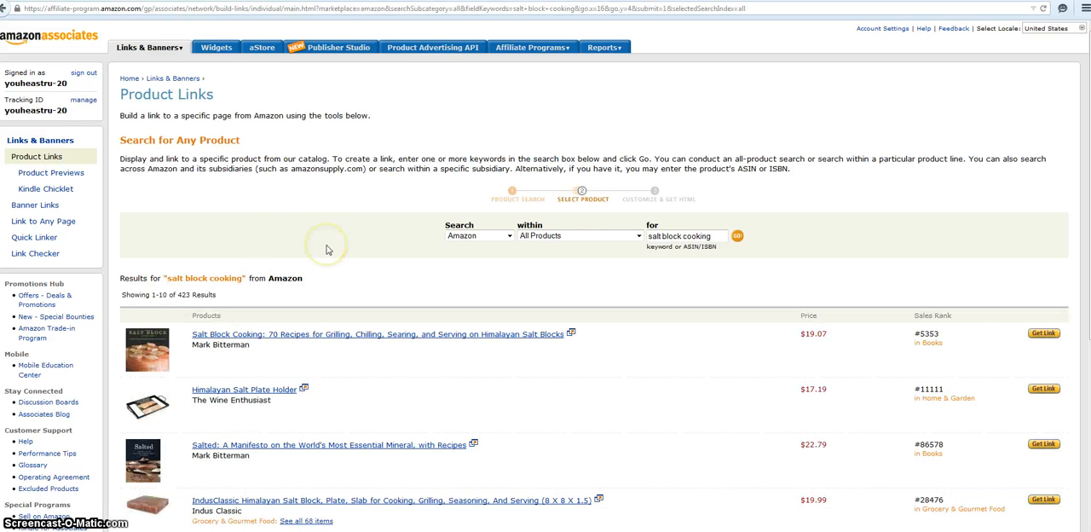
mouse_move(1043, 333)
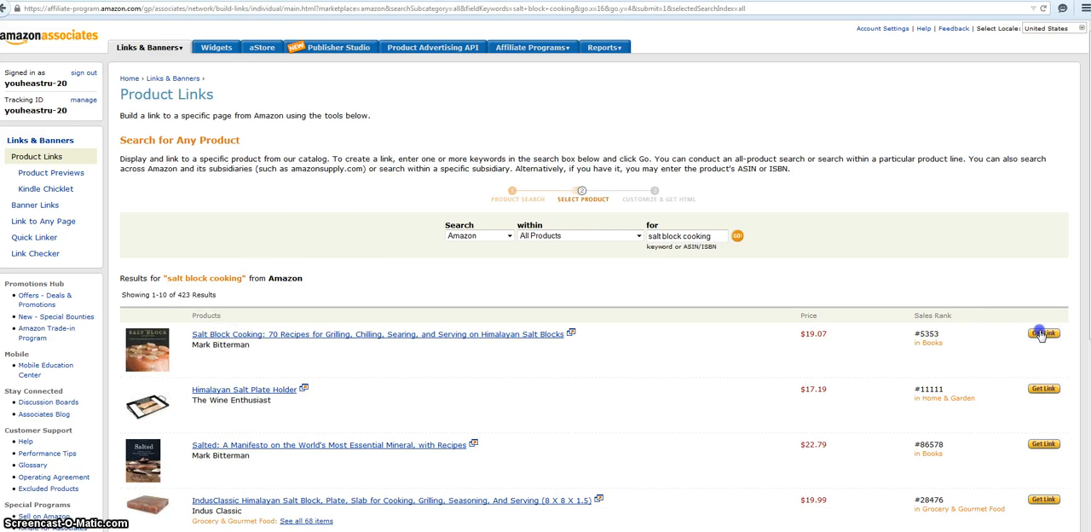
- Get the link for the Salt Block Cooking book and copy its HTML code
click(1042, 333)
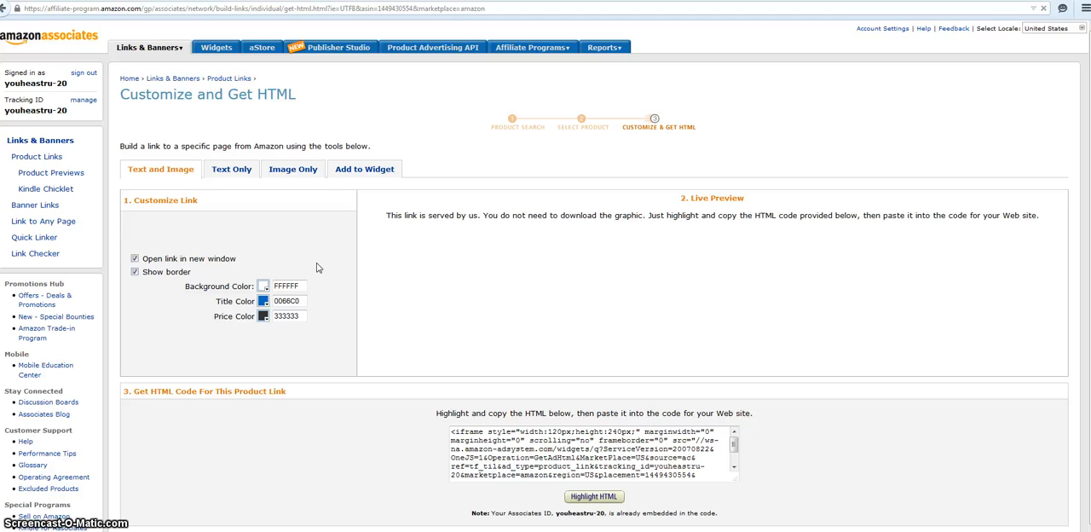
click(161, 168)
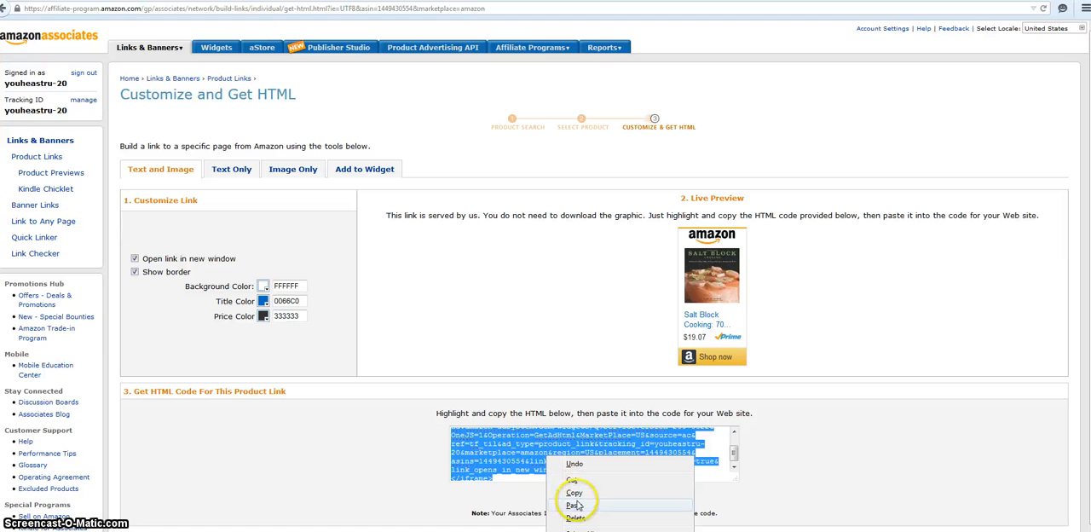
click(604, 47)
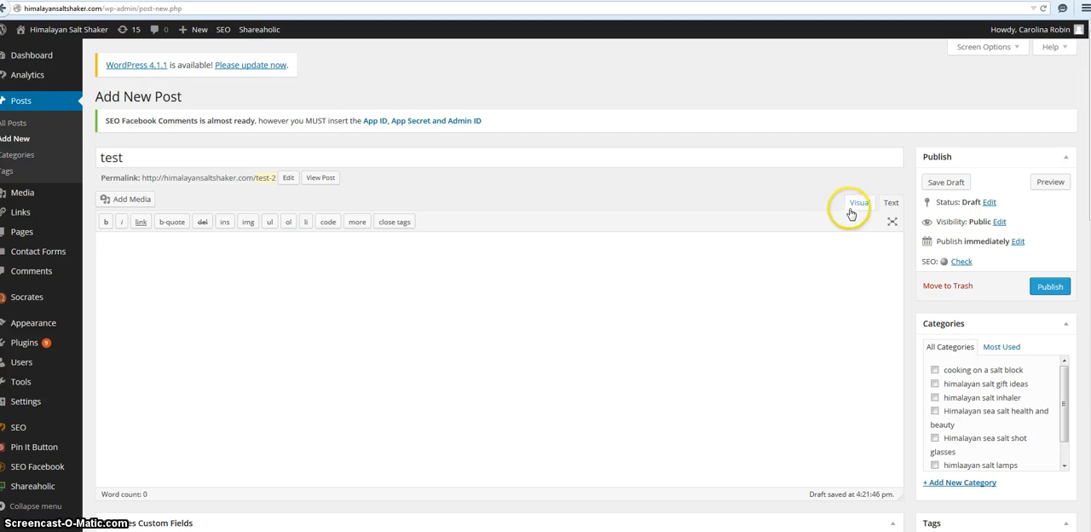
- Switch the 'test' post to the Text editor and paste the Amazon iframe link code
click(859, 201)
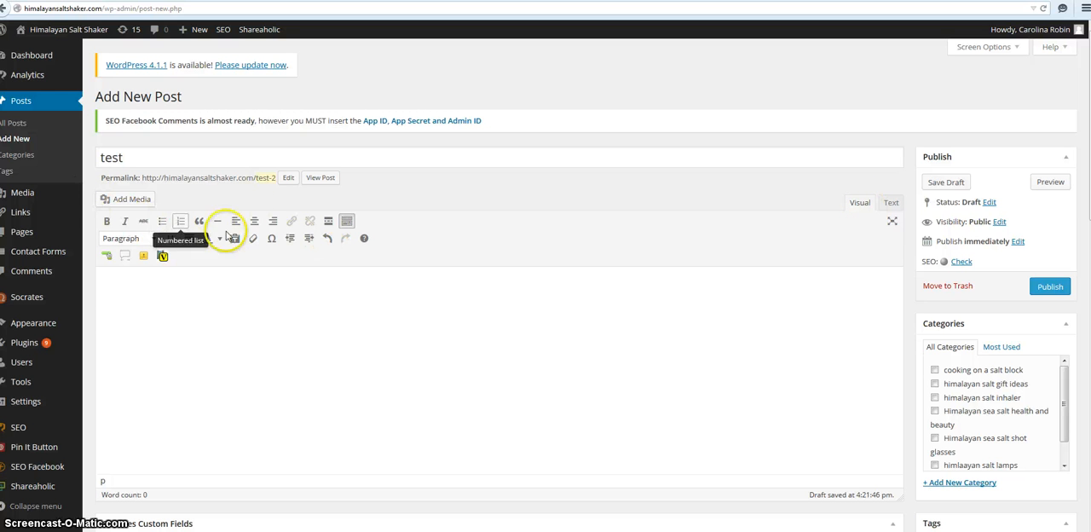
click(892, 205)
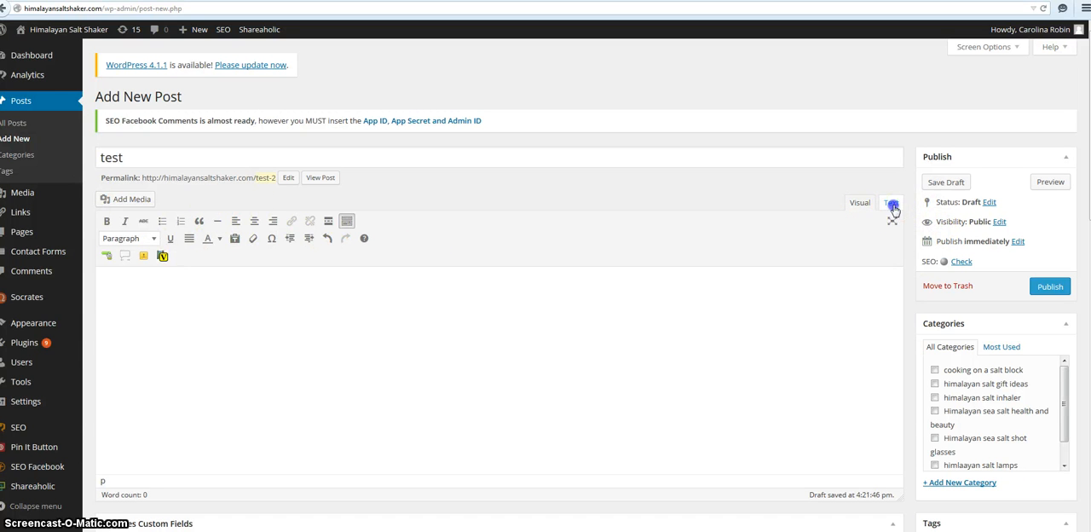
click(891, 203)
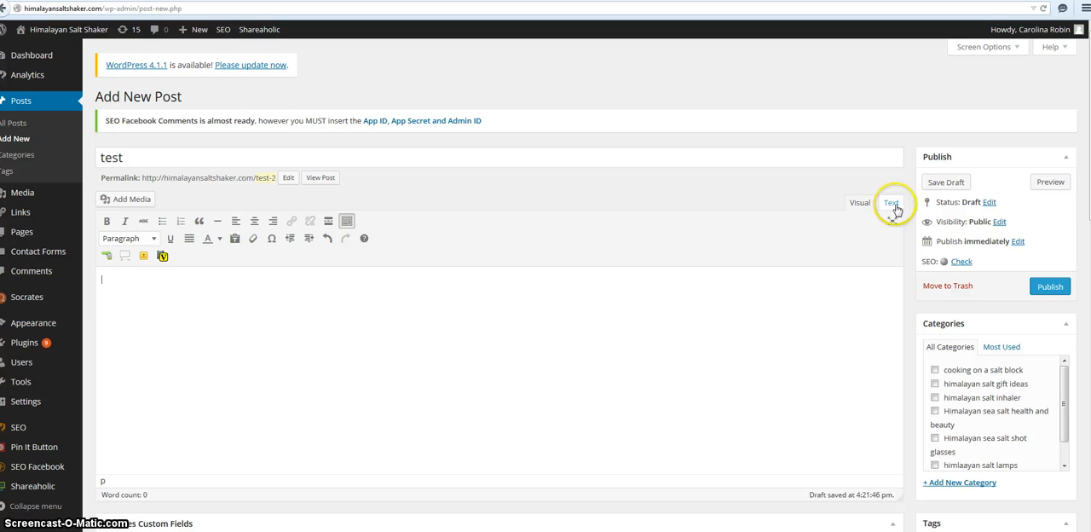
click(890, 203)
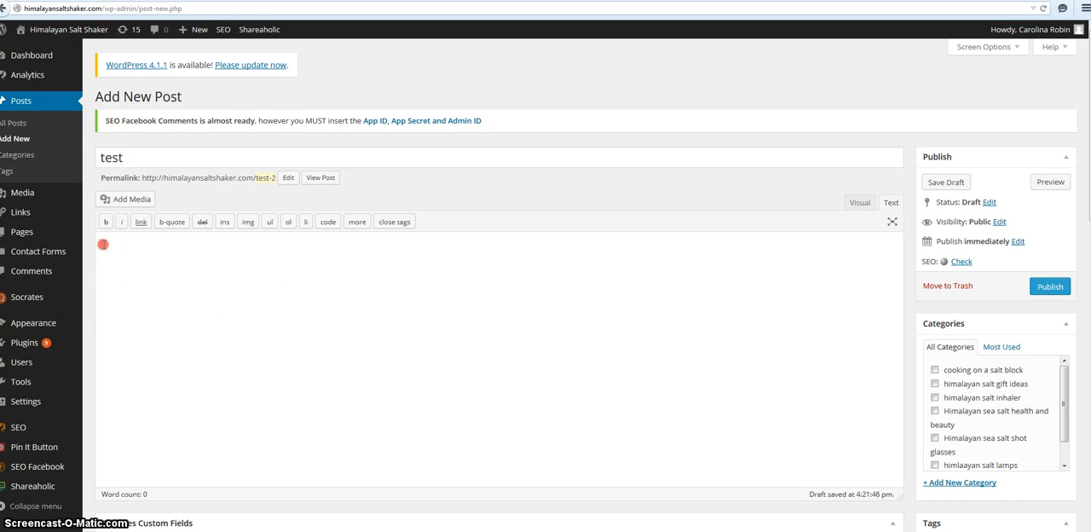
text(<iframe style="width:120px;height:240px;" marginwidth="0" marginheight="0" scrolling="no" frameborder="0" src="//ws-na.amazon-adsystem.com/widgets/q?ServiceVersion=20070822&OneJS=1&Operation=GetAdHtml)
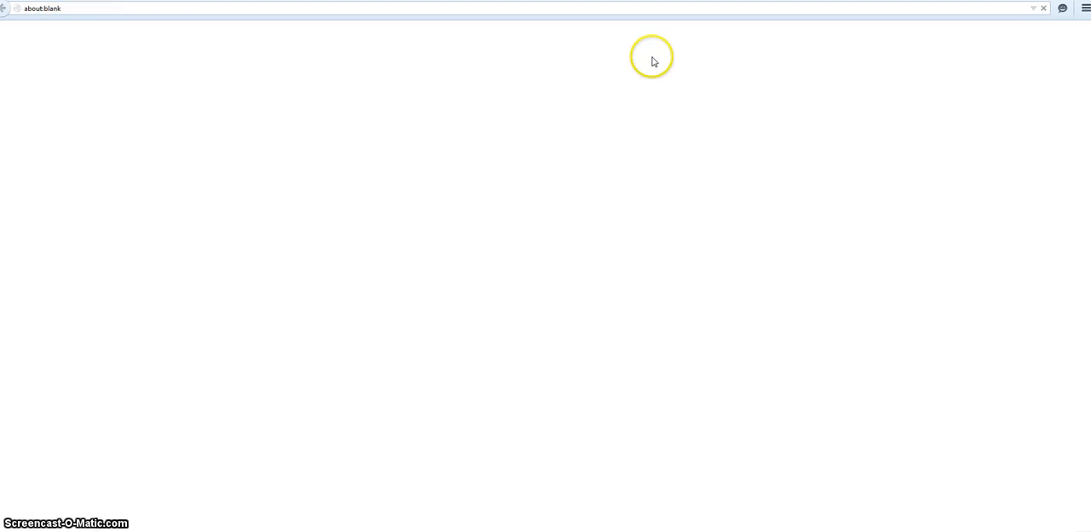
mouse_move(580, 161)
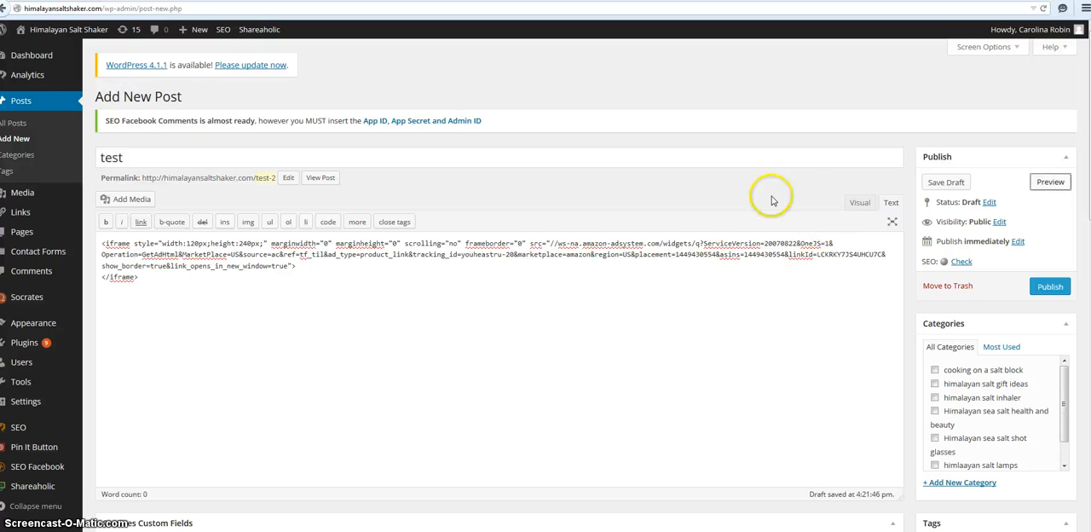
- Paste the link code in the Visual editor, then view the resulting escaped iframe text as HTML
click(860, 201)
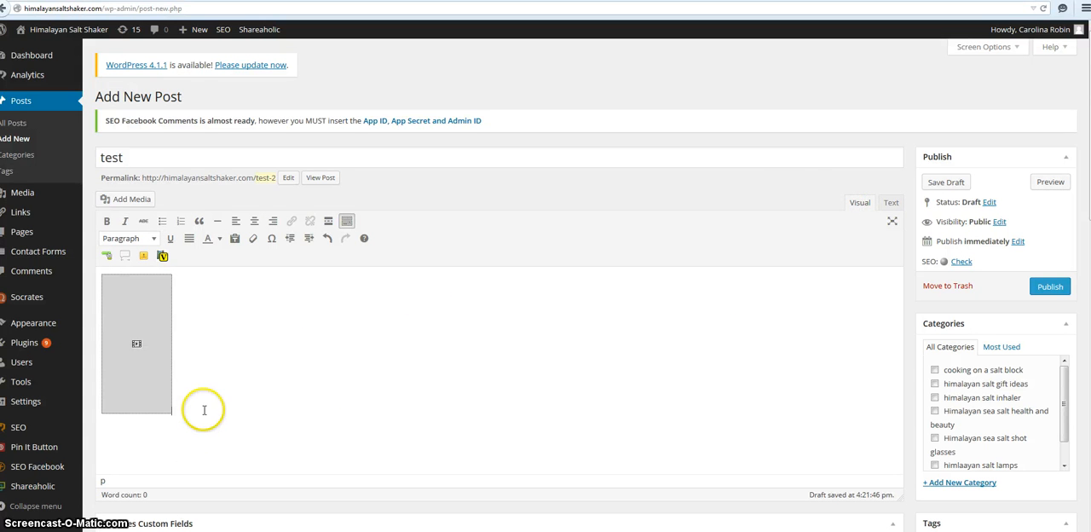
mouse_move(126, 464)
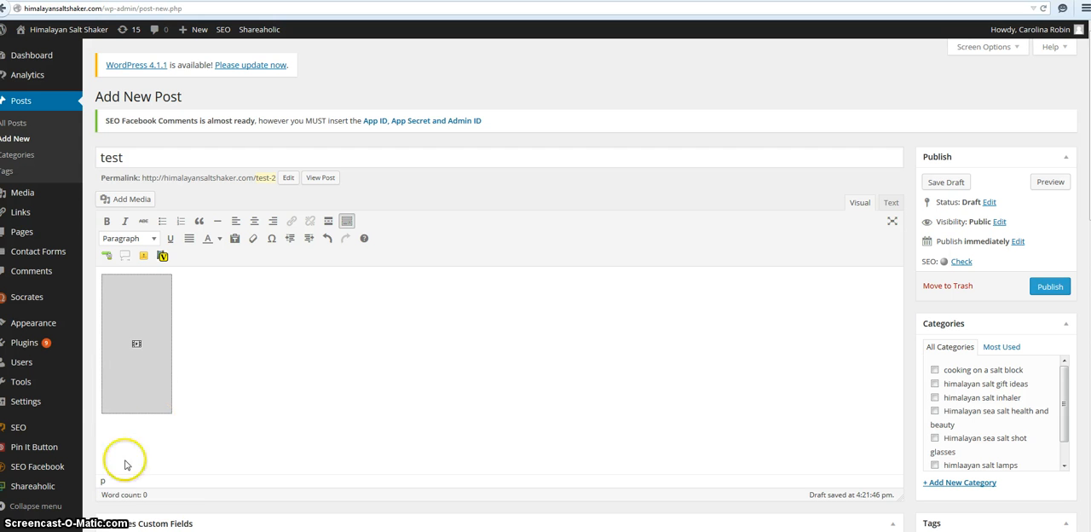
right_click(126, 461)
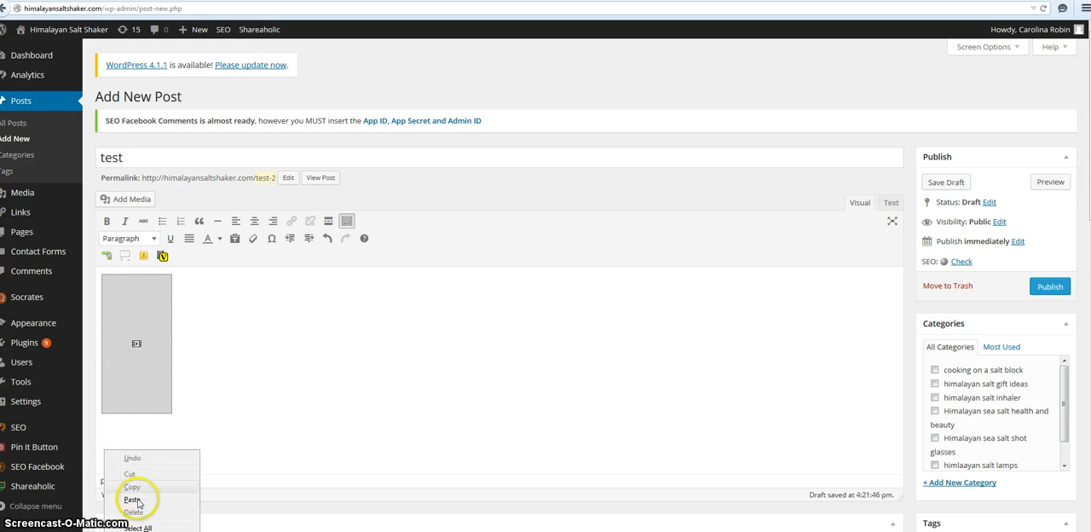
click(133, 498)
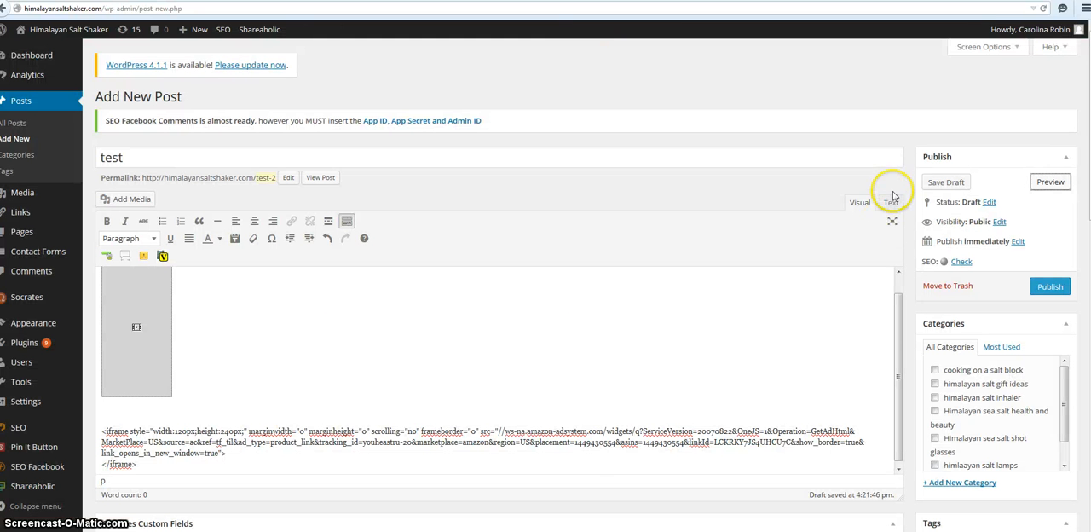
click(890, 201)
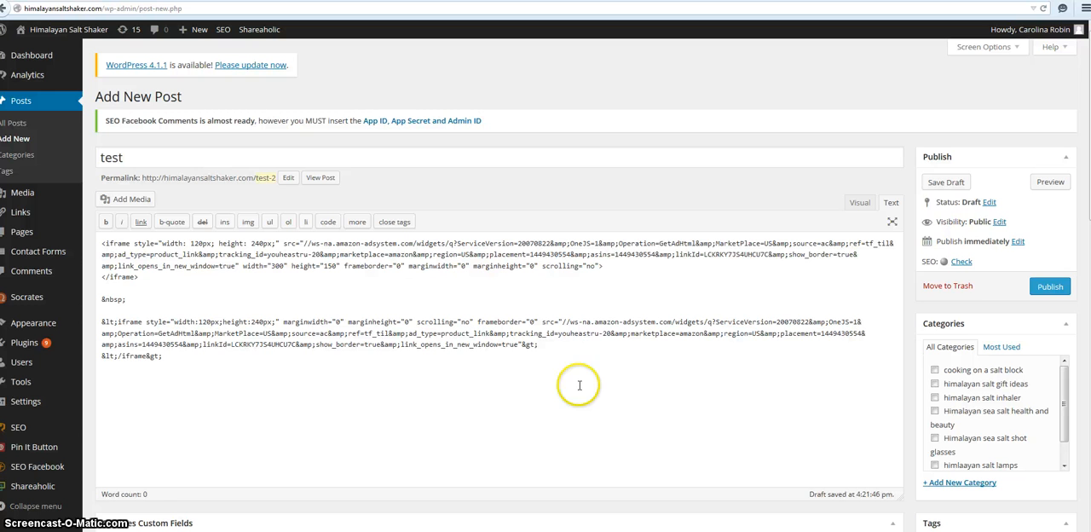